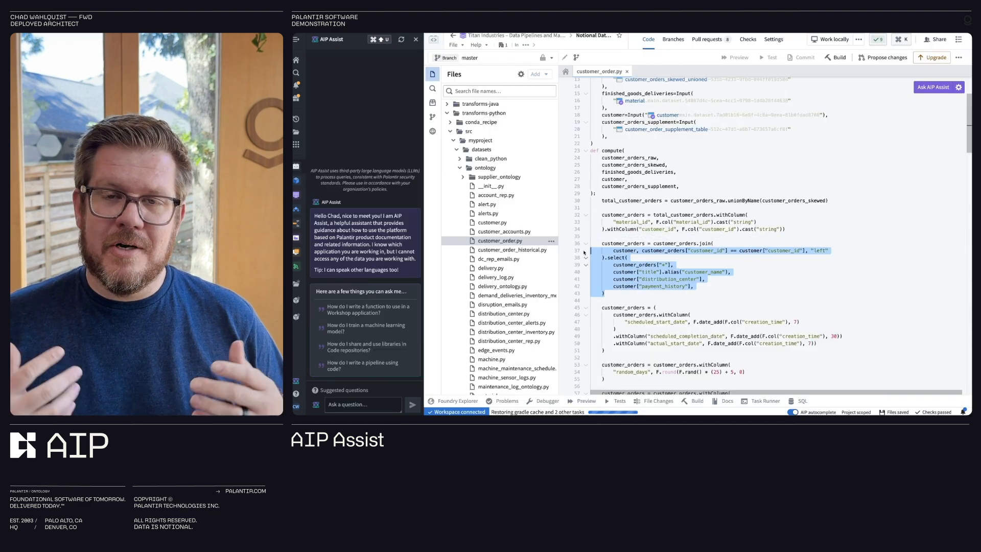
# Translate the highlighted join code to SQL via AIP Assist, then request Find bugs and fix compiler errors
pyautogui.click(935, 87)
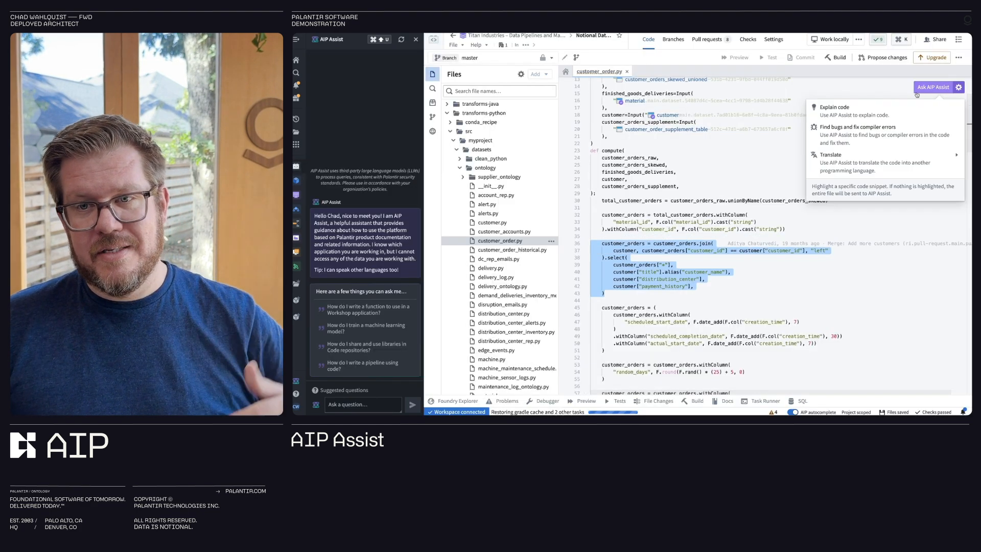
pyautogui.click(831, 154)
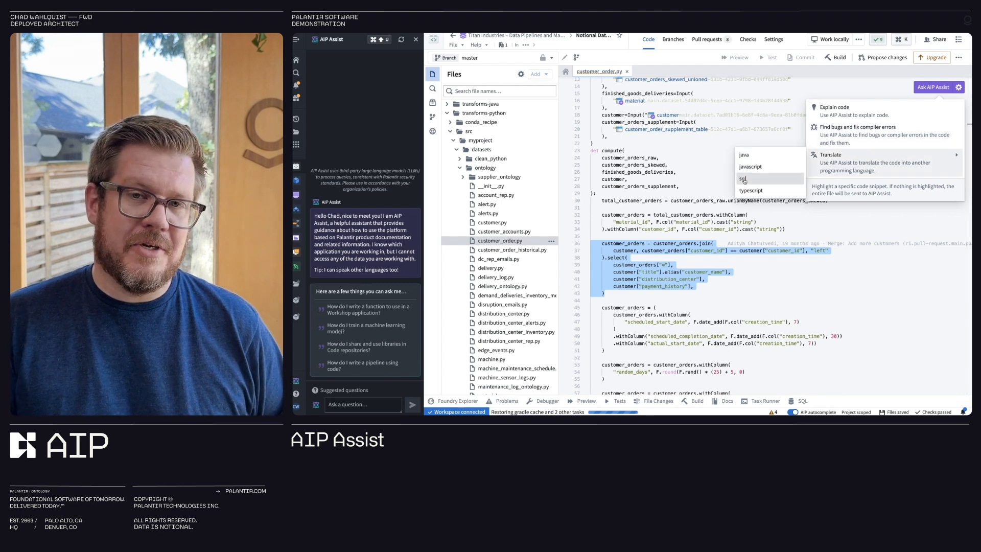
pyautogui.click(744, 178)
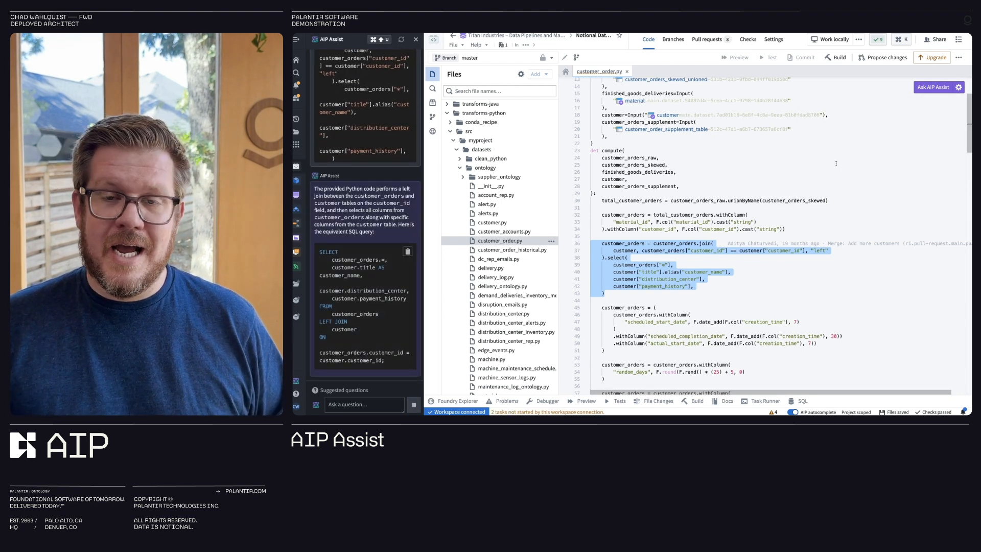
pyautogui.click(934, 86)
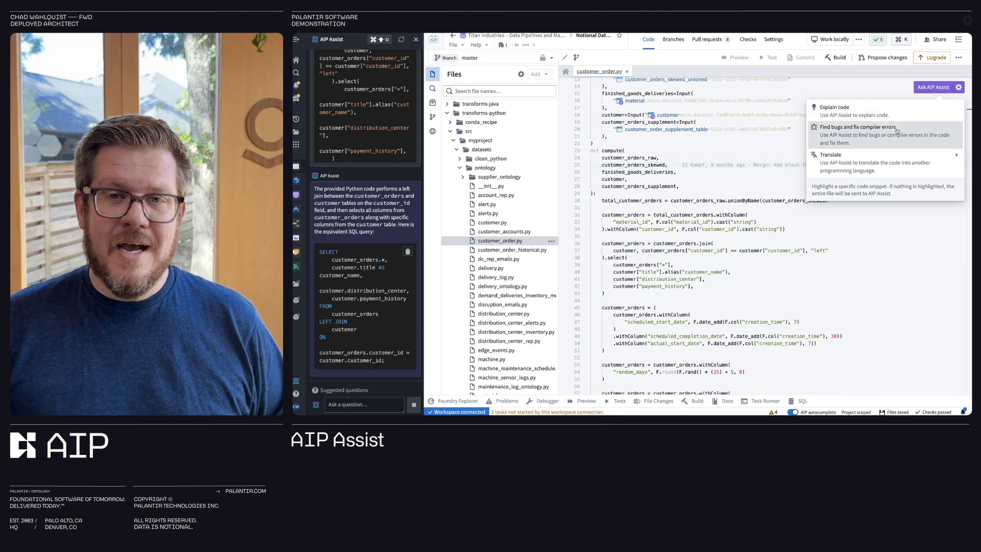
pyautogui.click(857, 131)
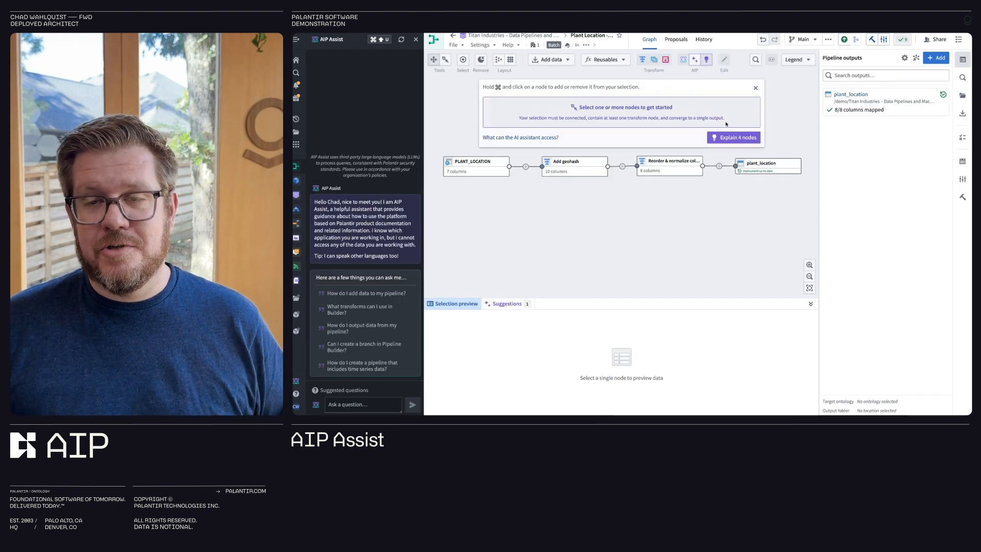
# Explain the 4 pipeline nodes and ask the suggested time-series pipeline question
pyautogui.click(734, 137)
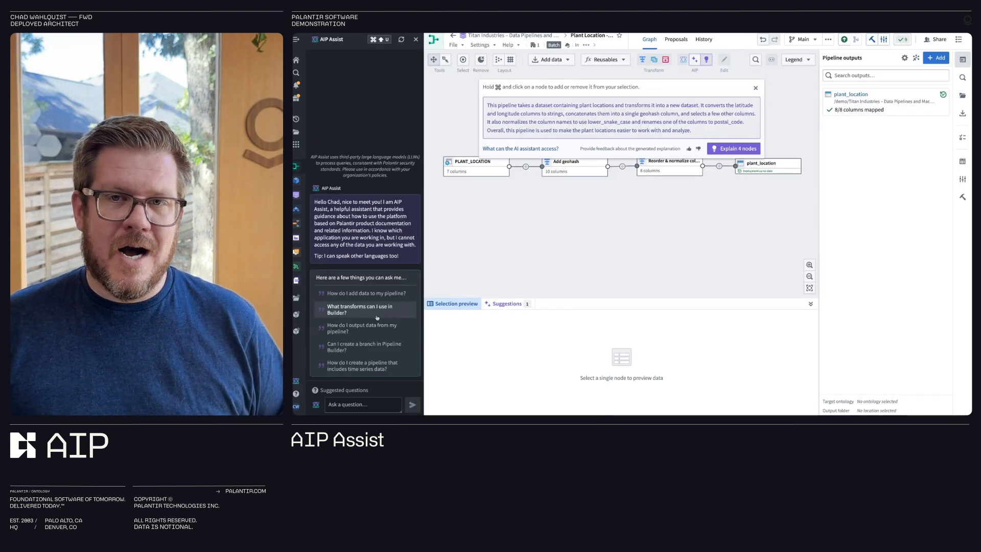
pyautogui.click(362, 365)
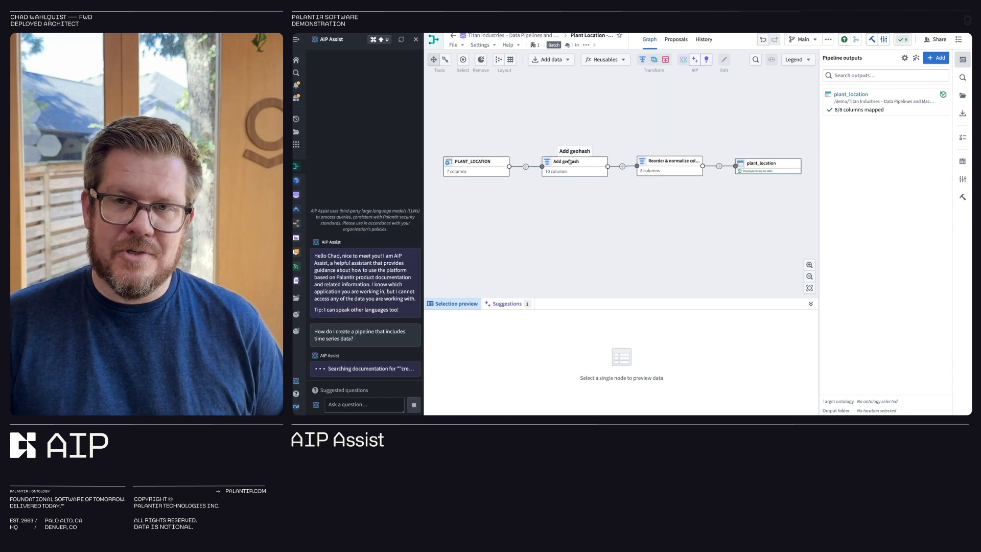
# On the Add geohash node, generate a transform making the city column uppercase
pyautogui.click(574, 161)
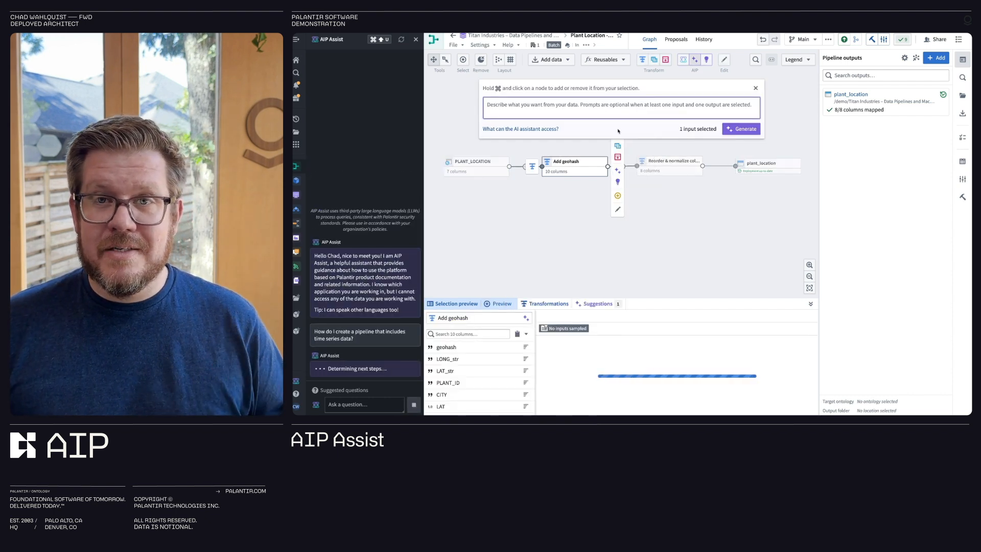
pyautogui.write('Can you make the city column all uppercase')
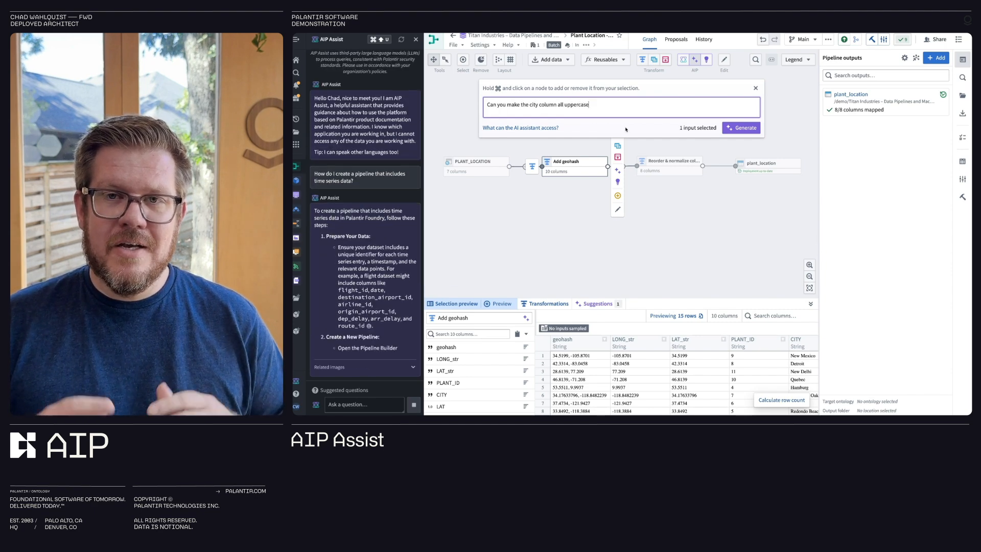
pyautogui.click(742, 126)
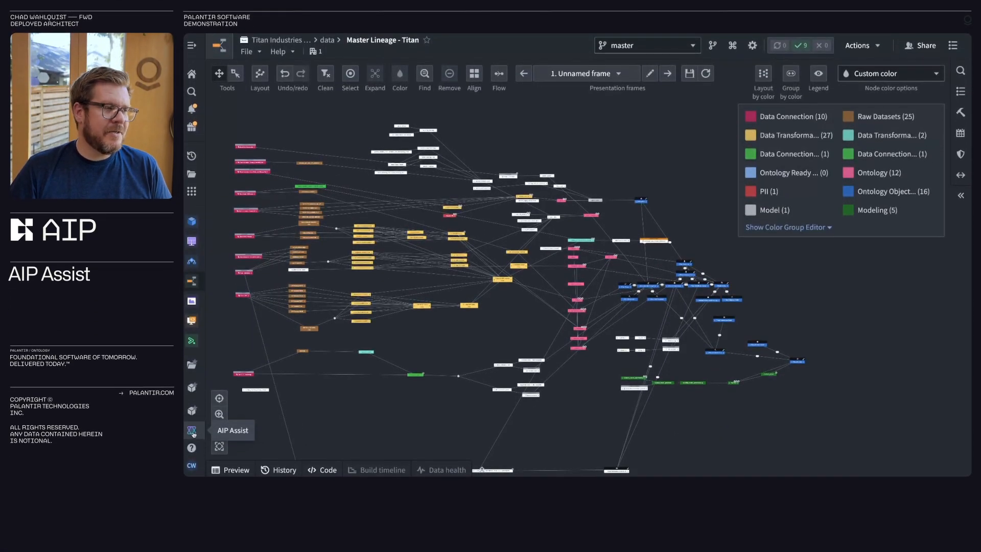
# Ask AIP Assist in Data Lineage how to build or rebuild datasets and their ancestors
pyautogui.click(191, 429)
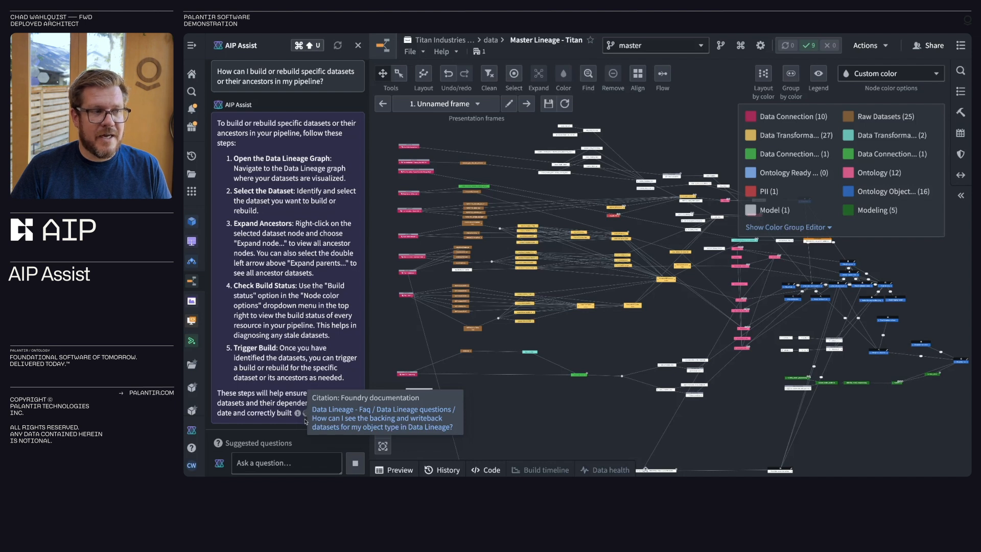
pyautogui.scroll(-3)
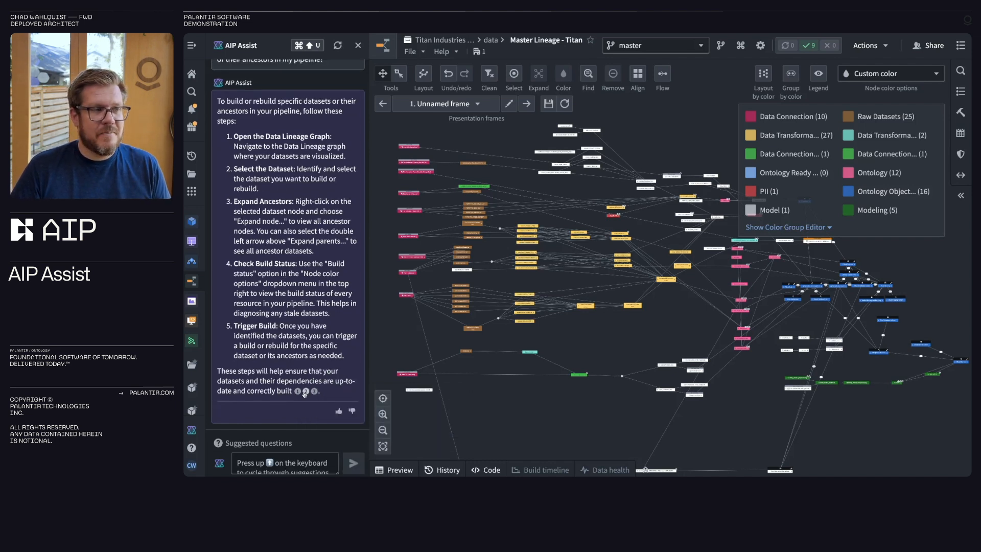
pyautogui.moveTo(307, 390)
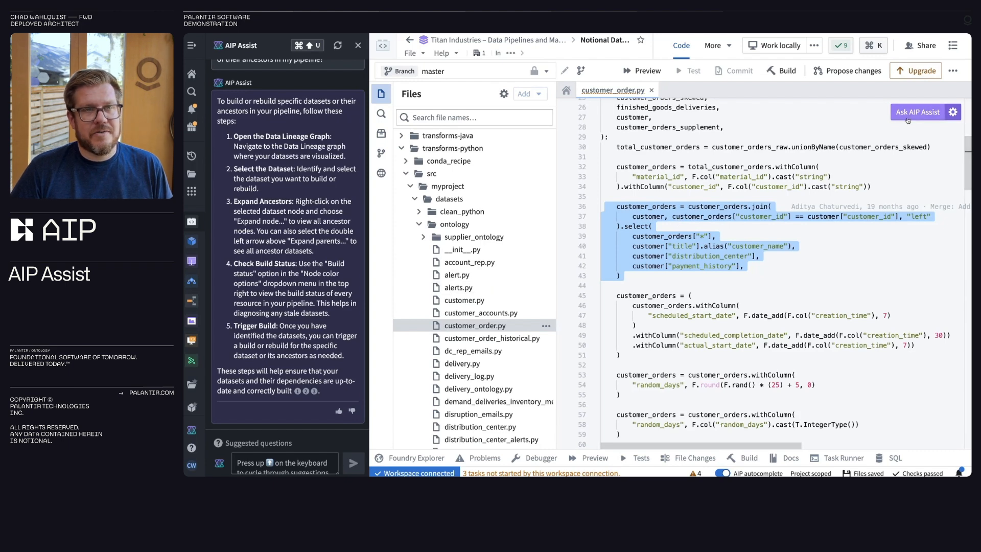
# Have AIP Assist explain the highlighted customer_orders left join and column selection
pyautogui.click(916, 113)
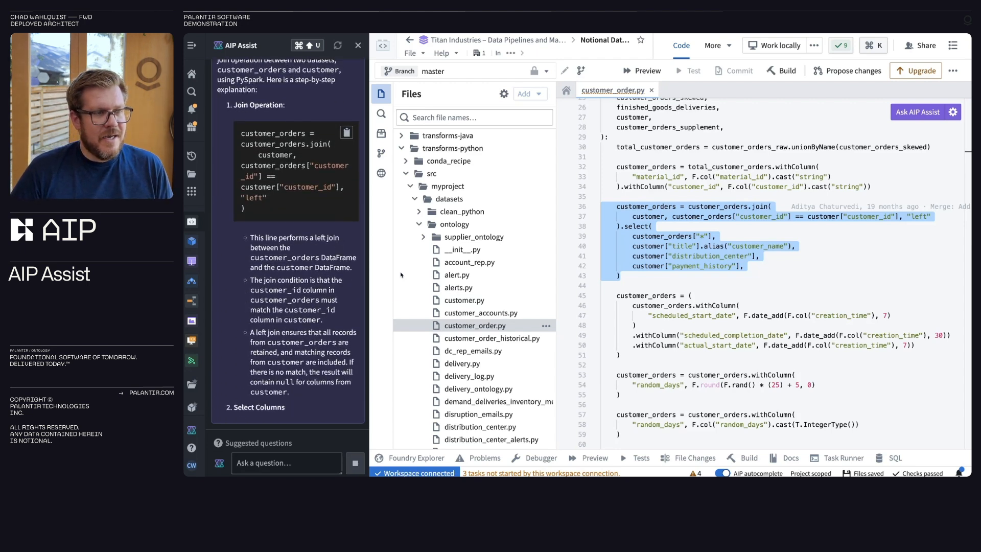
pyautogui.scroll(-3)
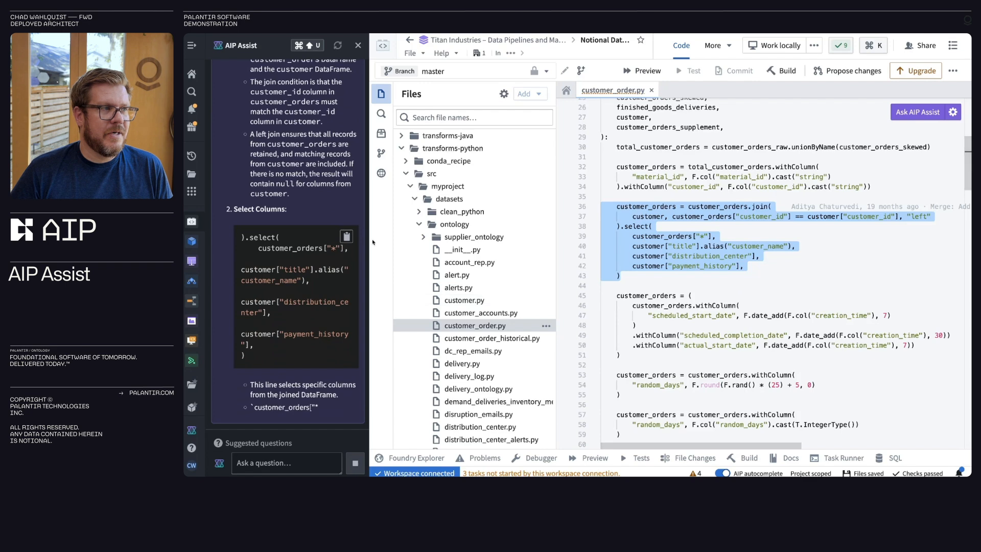
pyautogui.scroll(-3)
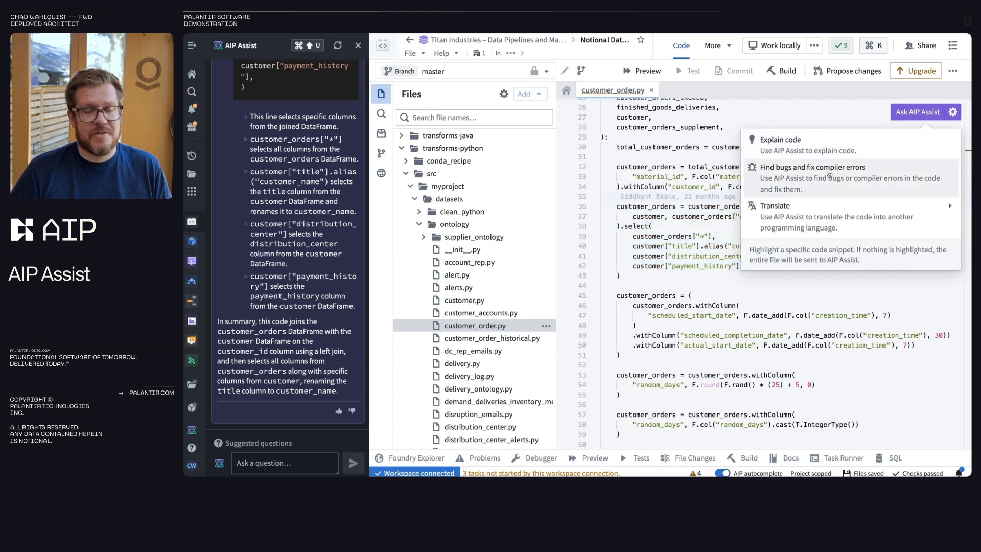
# Get AIP Assist's potential bugs for customer_order.py, then reopen the code actions menu
pyautogui.click(813, 167)
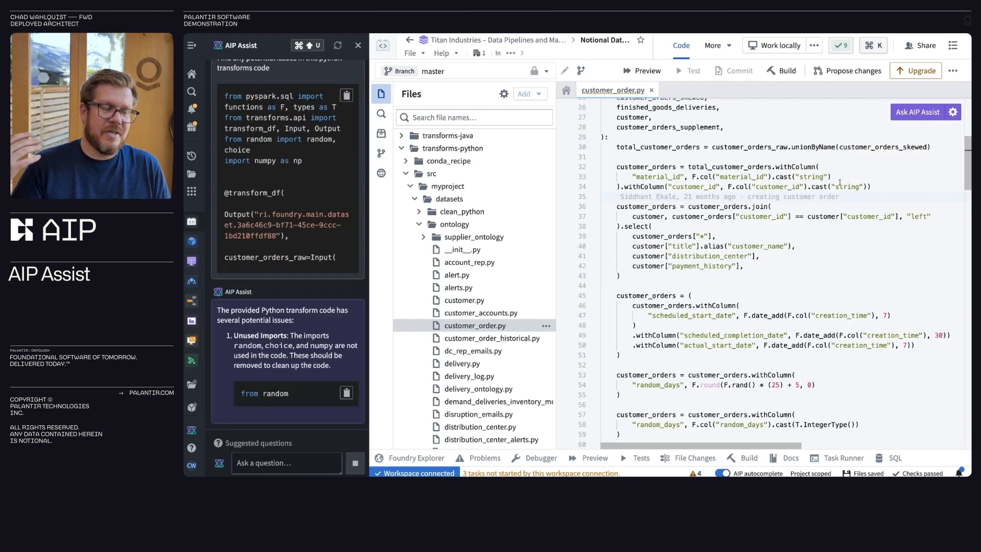
pyautogui.scroll(-3)
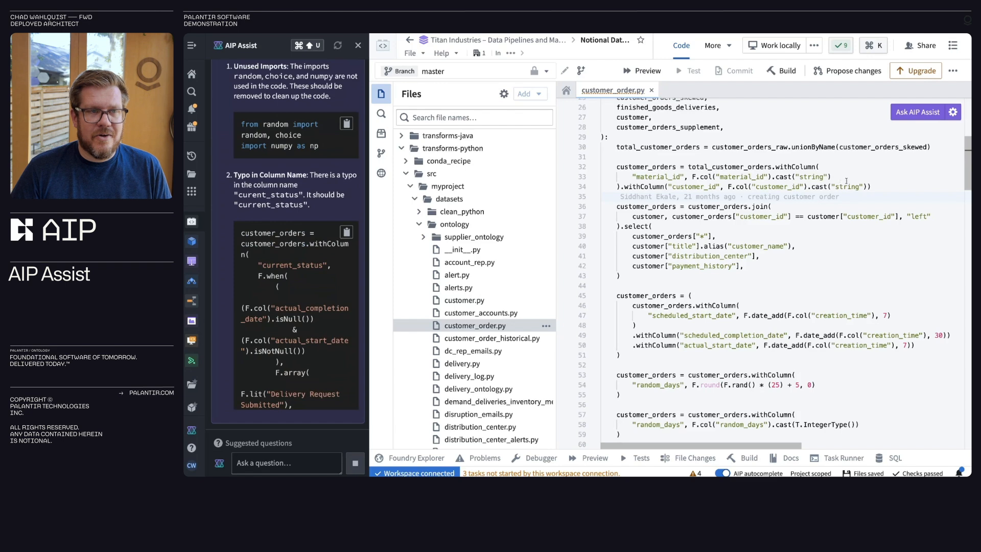
pyautogui.click(917, 112)
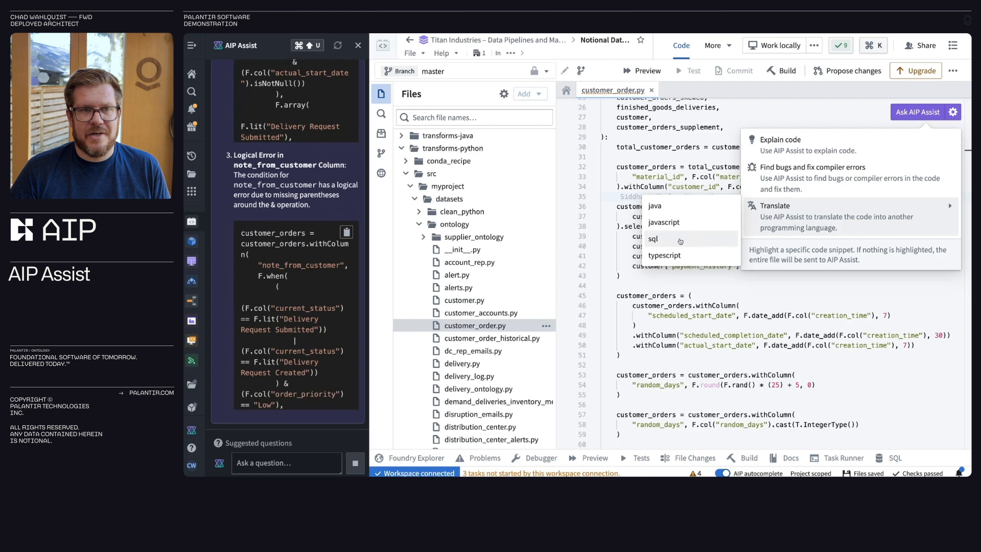
pyautogui.scroll(-3)
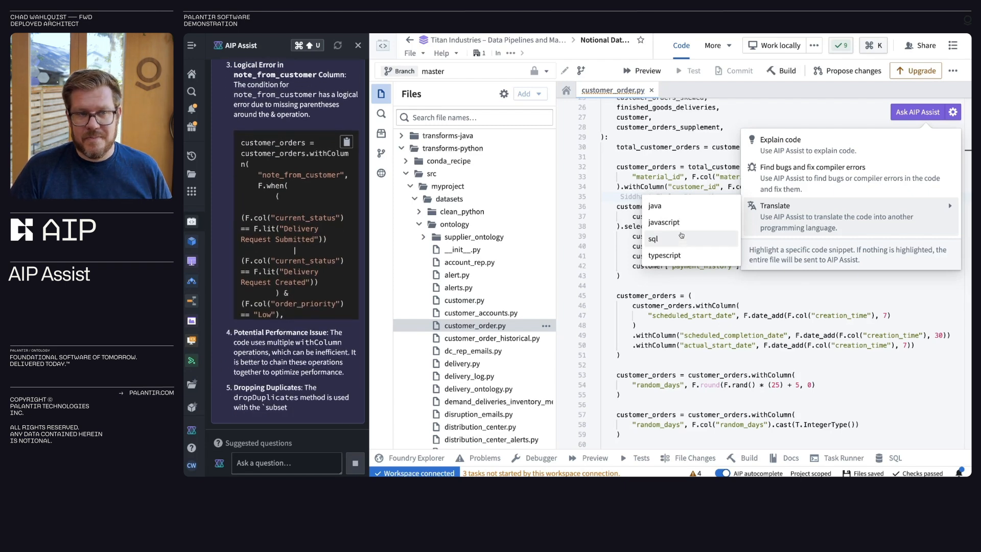
pyautogui.scroll(-3)
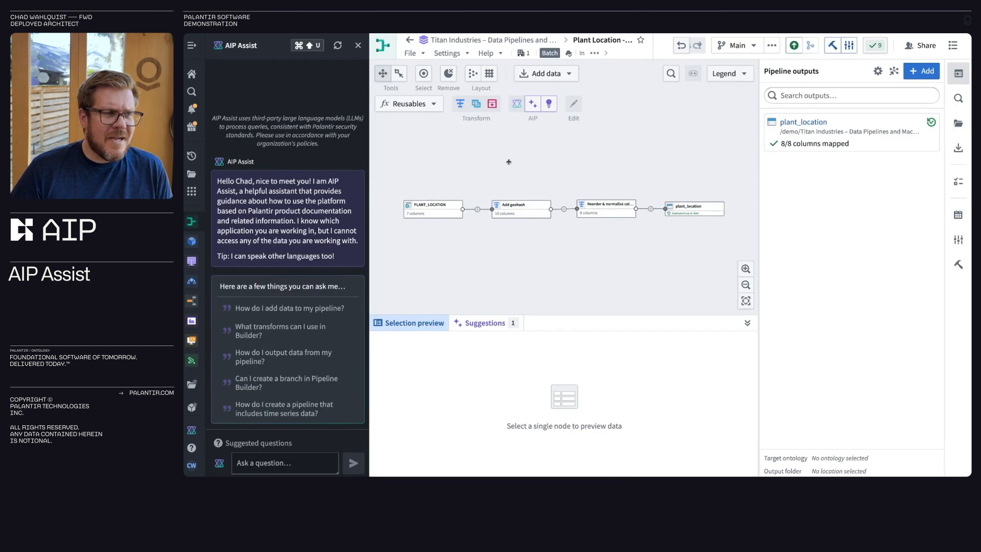
pyautogui.moveTo(519, 168)
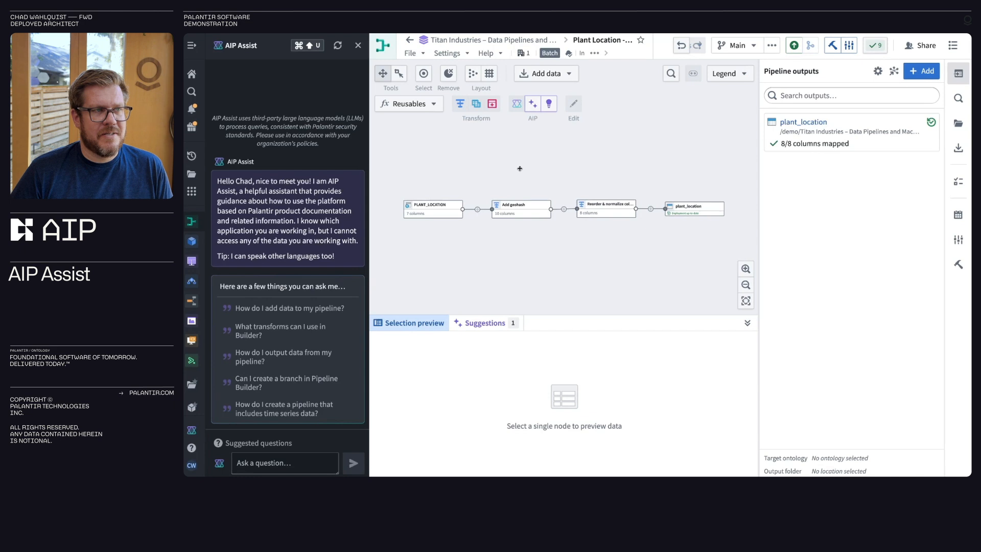
pyautogui.moveTo(532, 104)
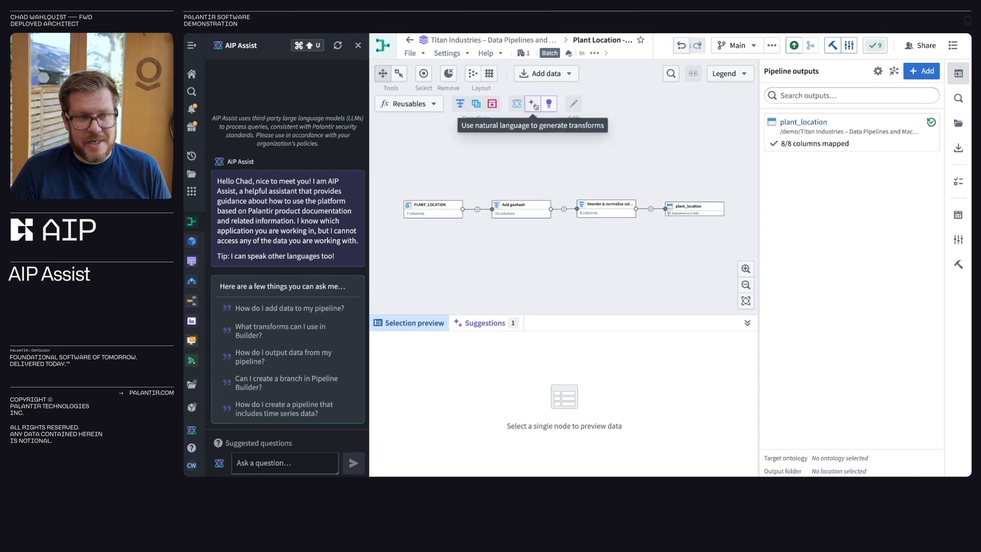
pyautogui.moveTo(560, 169)
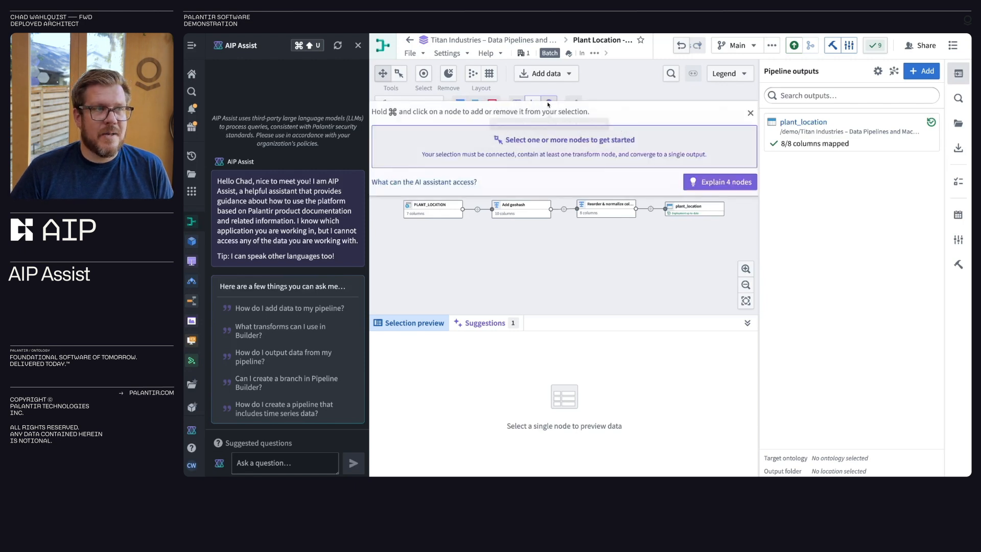
# Request an AIP explanation of the 4 nodes in the plant location pipeline
pyautogui.click(719, 181)
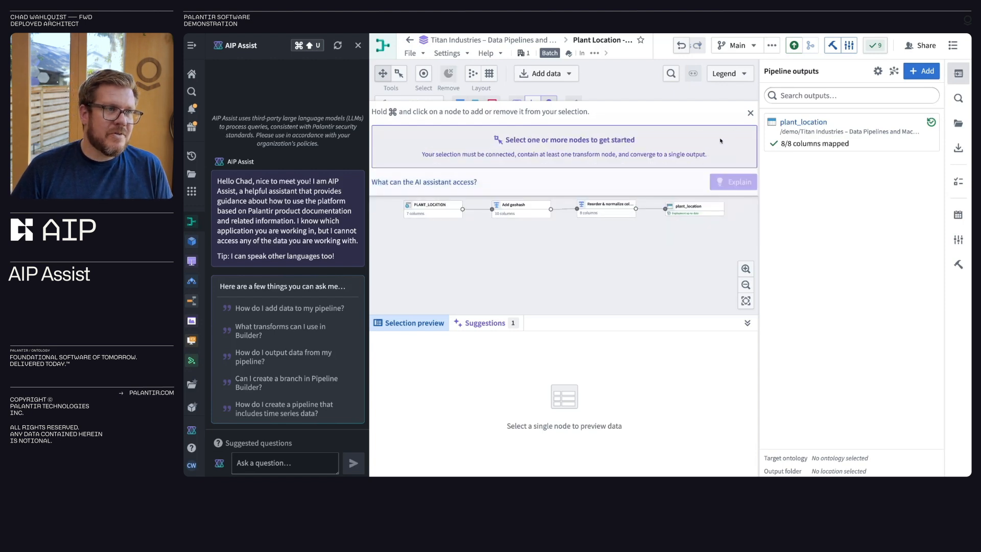
pyautogui.click(485, 322)
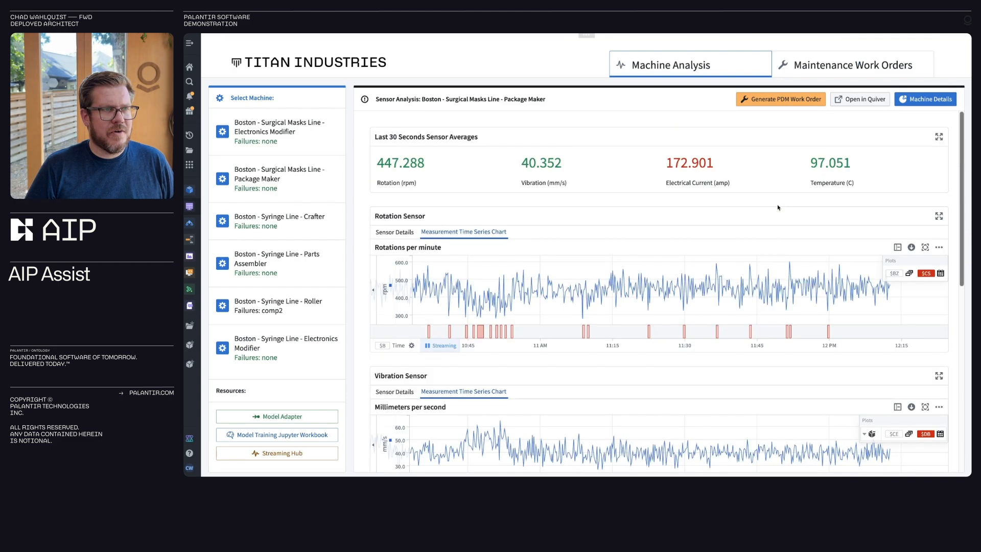
pyautogui.scroll(-3)
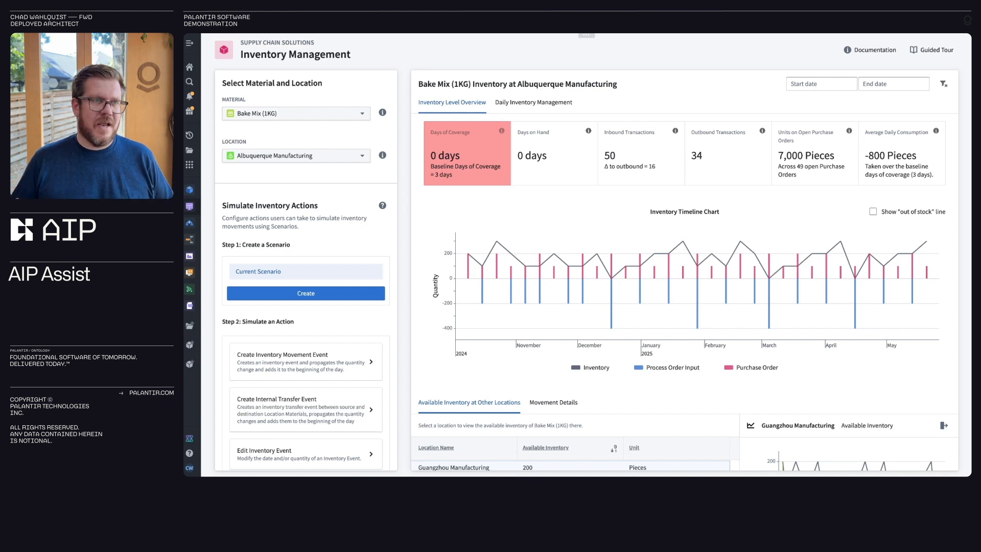
pyautogui.moveTo(759, 47)
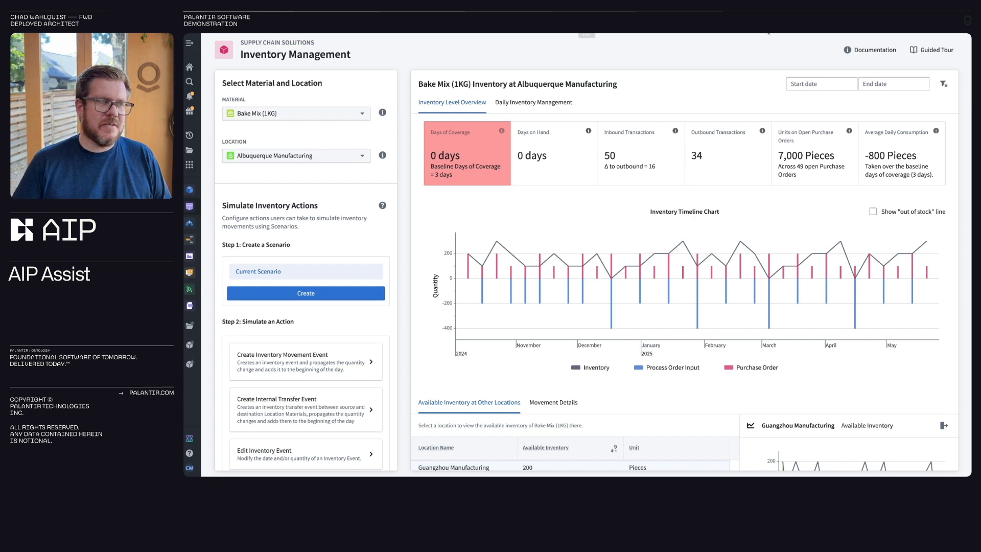
# Read the Inventory Management app's Documentation dialog down to the FAQ and close it
pyautogui.click(870, 49)
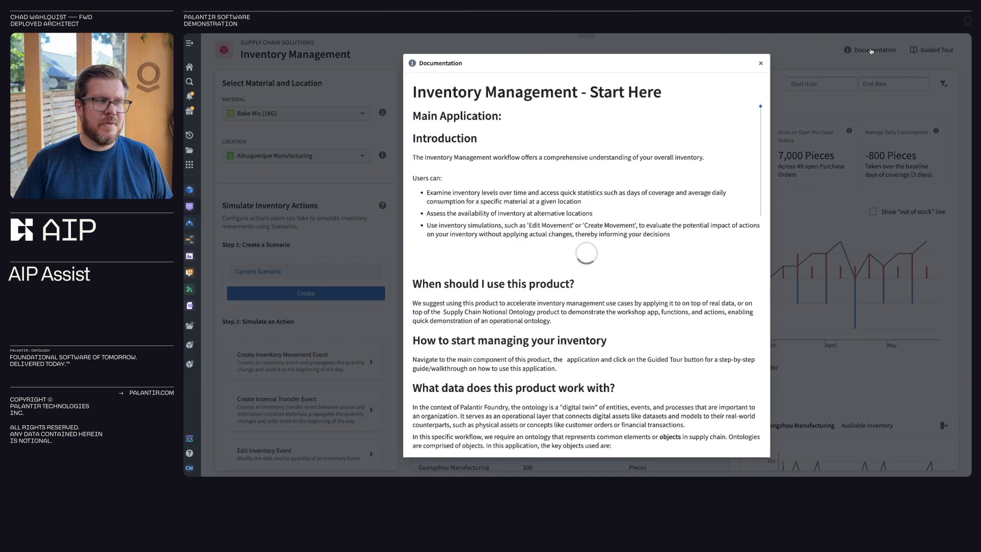
pyautogui.scroll(-3)
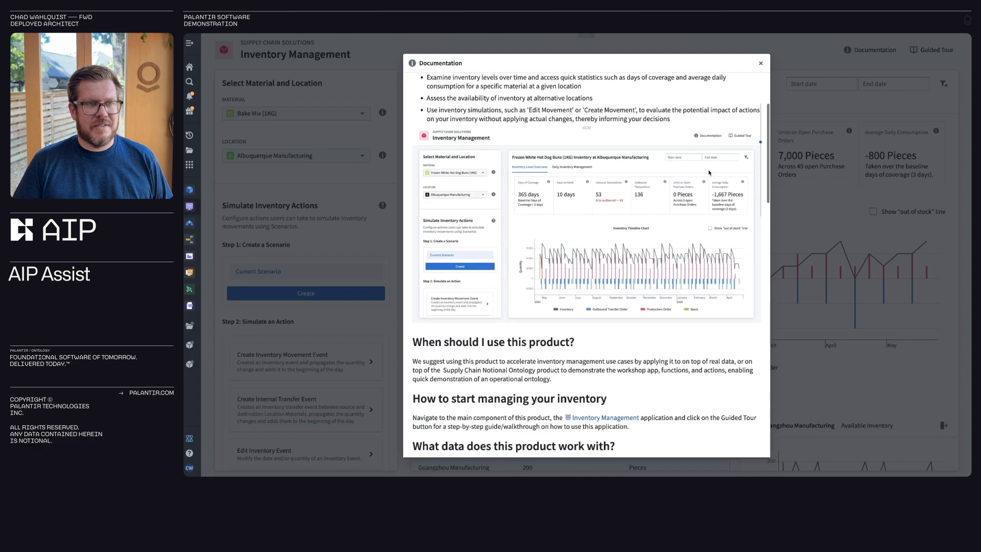
pyautogui.scroll(-3)
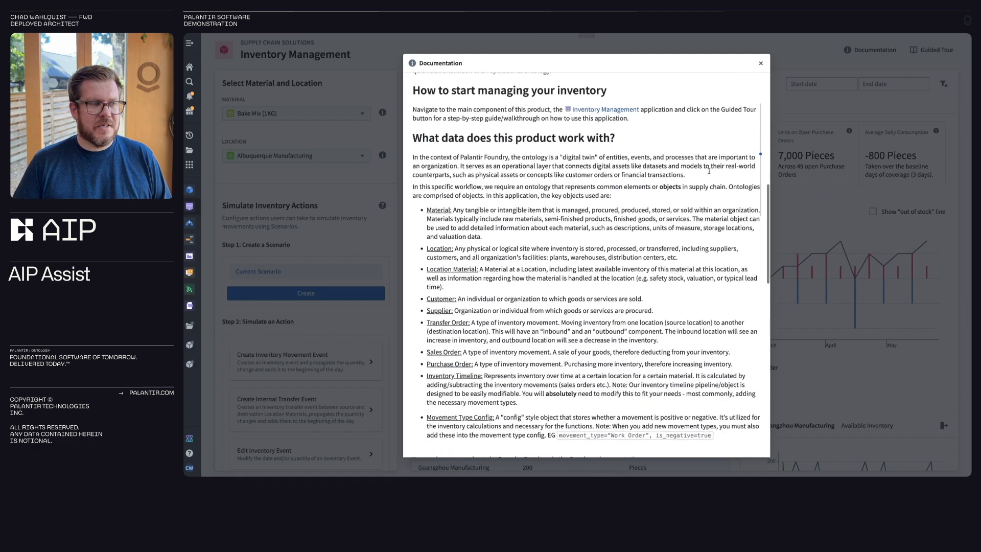
pyautogui.scroll(-3)
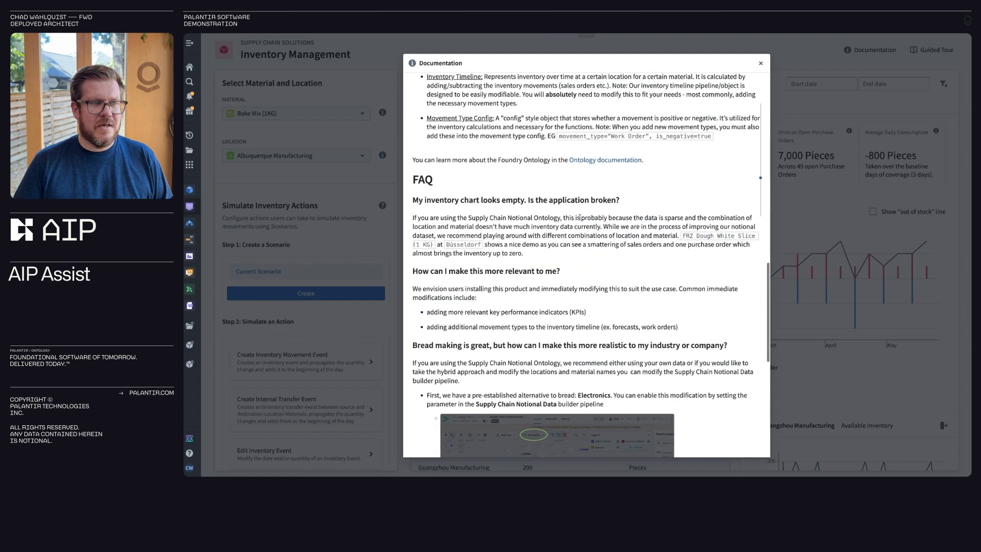
pyautogui.scroll(-3)
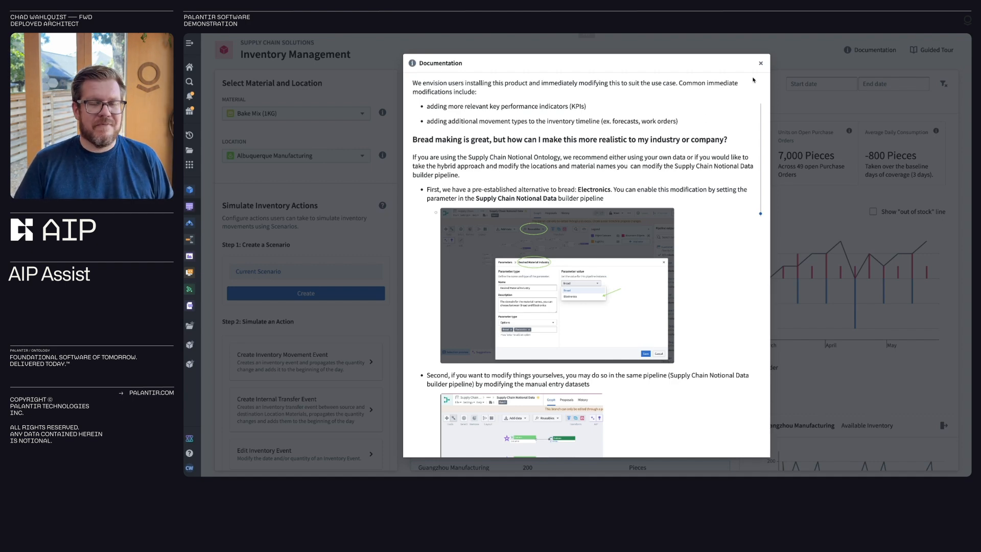
pyautogui.click(760, 62)
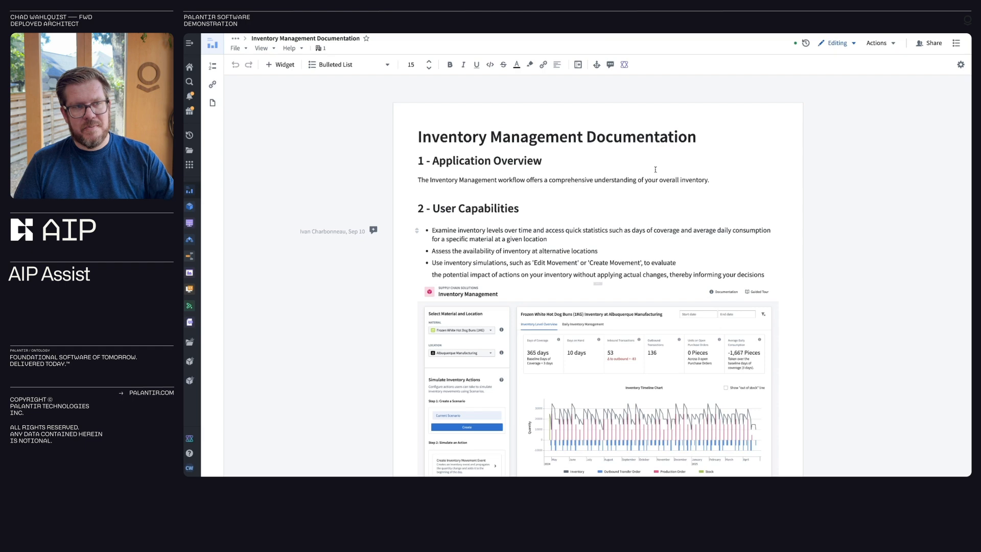
# Review the documentation notepad's sections, then start adding it to AIP Assist
pyautogui.scroll(-3)
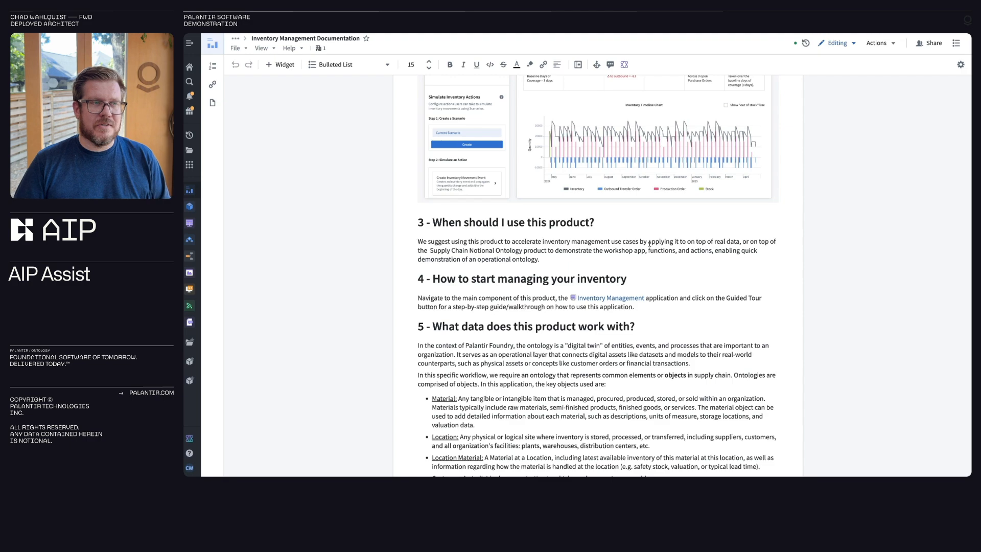
pyautogui.scroll(-3)
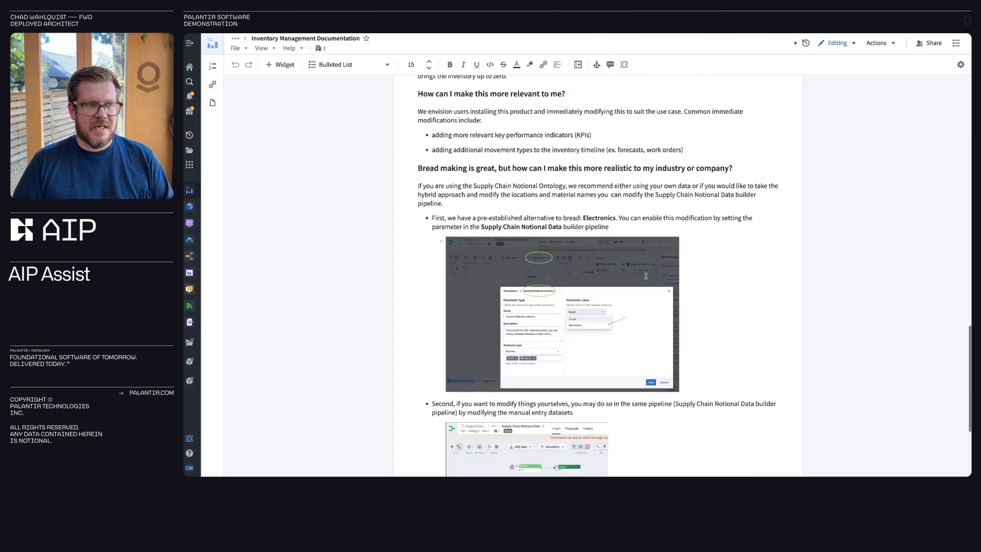
pyautogui.scroll(3)
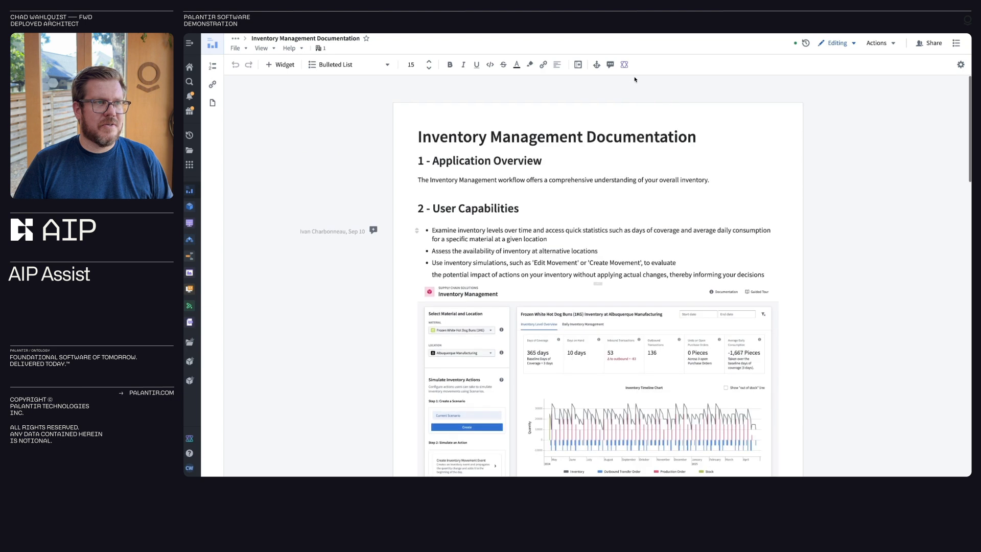
pyautogui.click(625, 64)
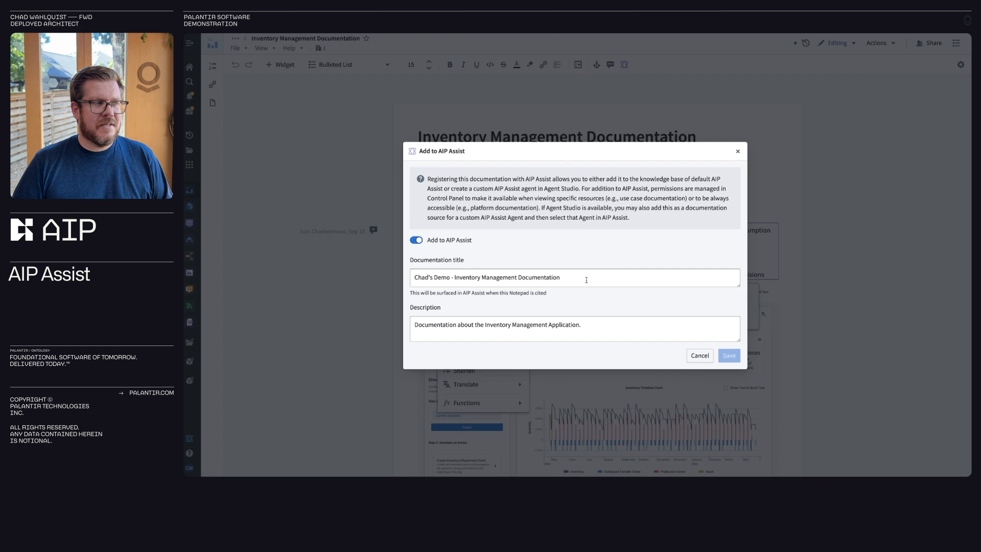
# Append v2 to the documentation title and save the AIP Assist registration
pyautogui.write('v2')
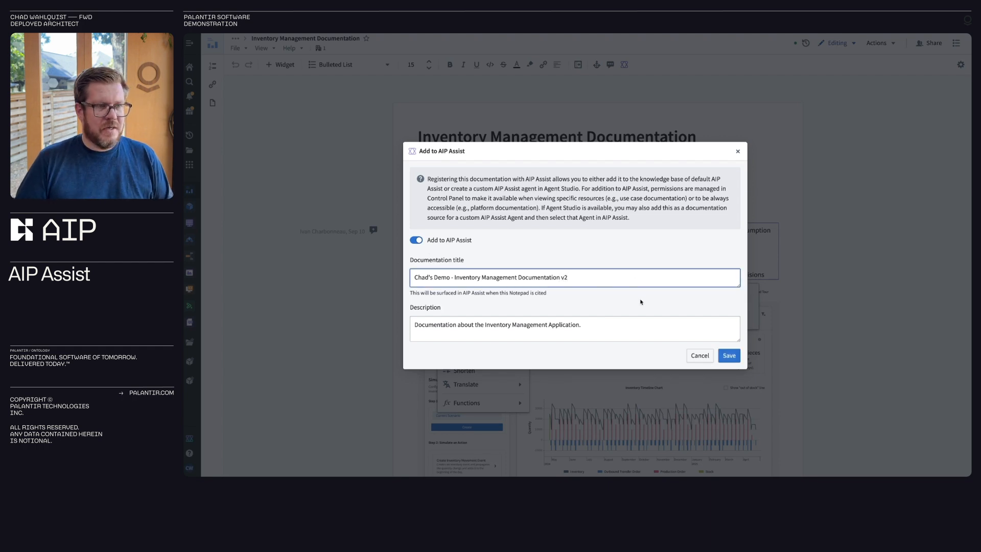
pyautogui.click(730, 355)
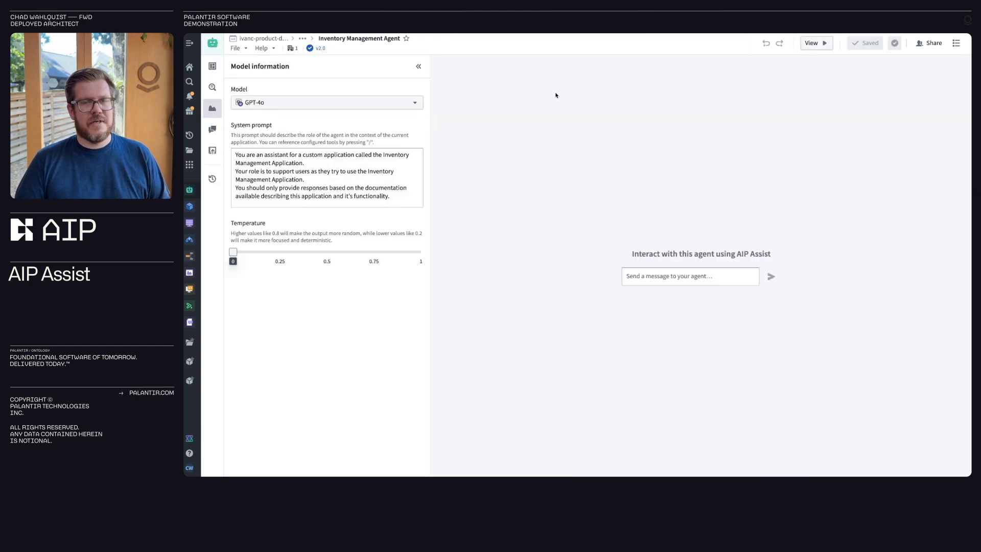
# Review the agent's Overview usage, documentation Context and Model information
pyautogui.click(213, 66)
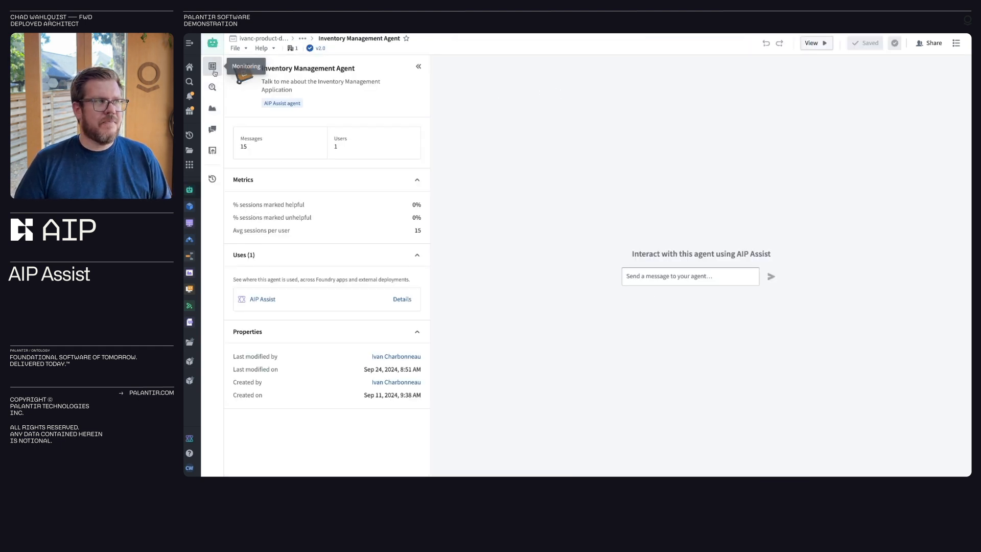
pyautogui.moveTo(352, 99)
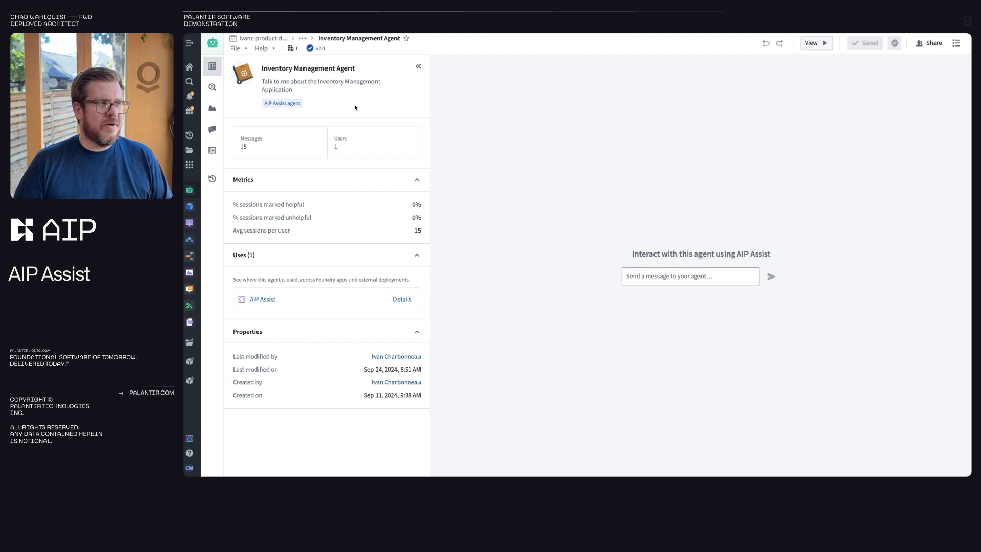
pyautogui.moveTo(355, 345)
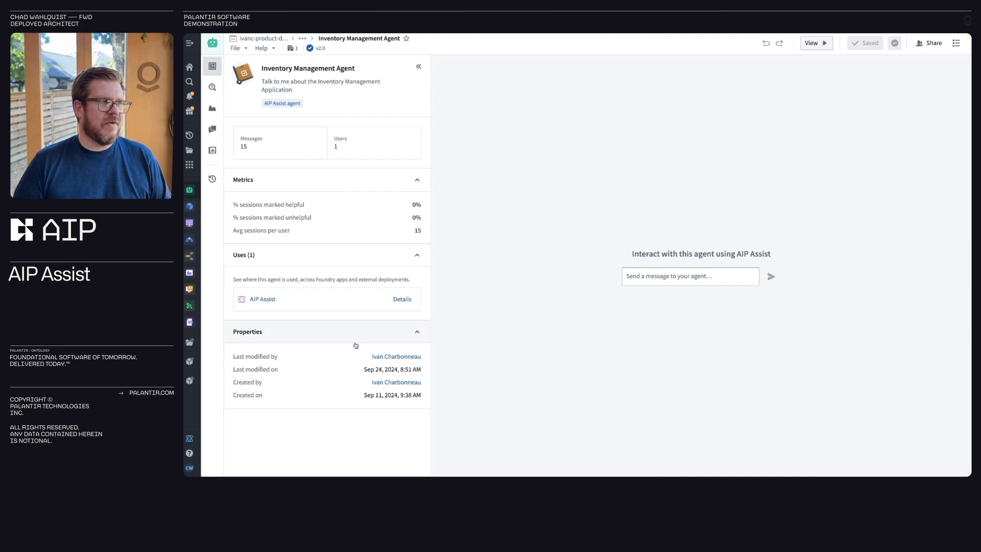
pyautogui.click(212, 86)
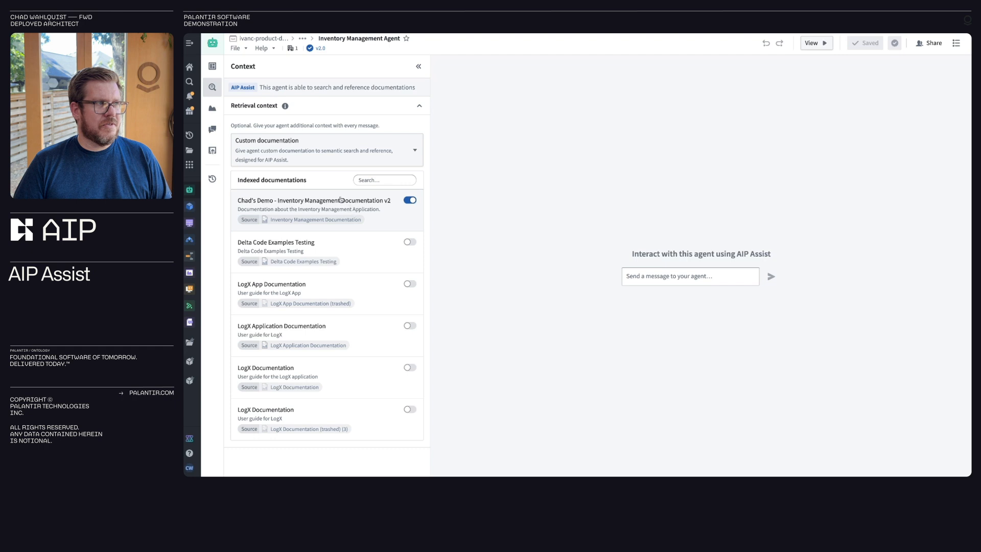
pyautogui.click(212, 108)
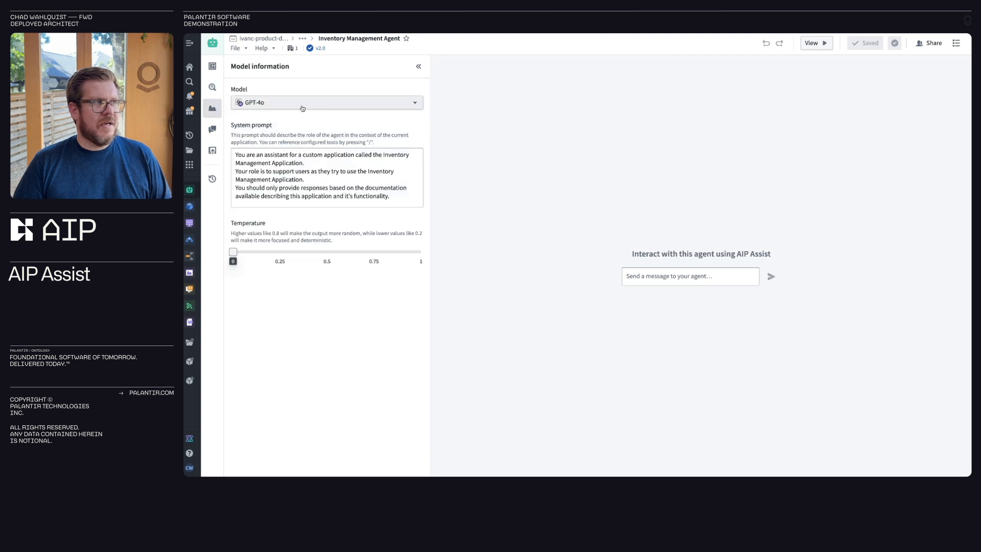
# Browse the available language models (GPT-4o), then show Conversation starters
pyautogui.click(327, 102)
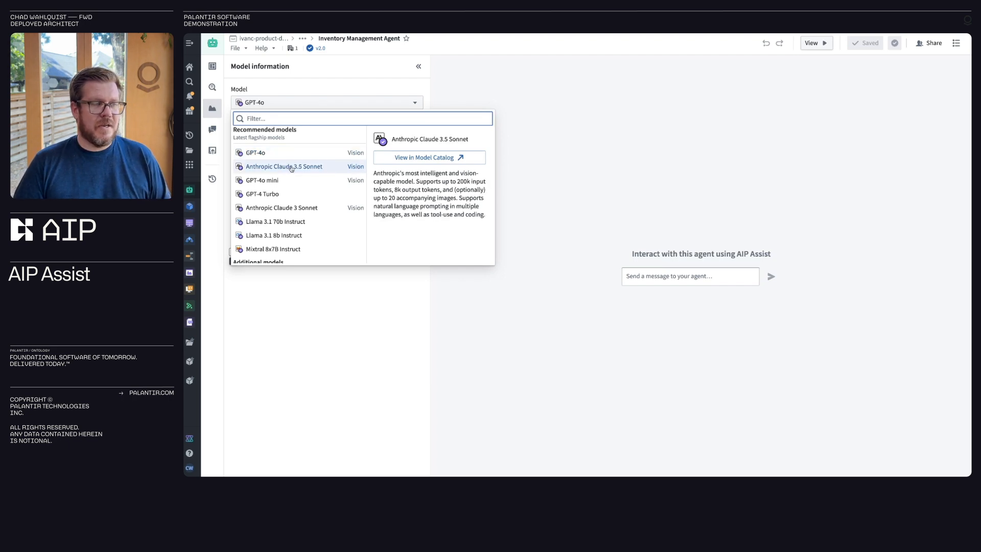
pyautogui.scroll(-3)
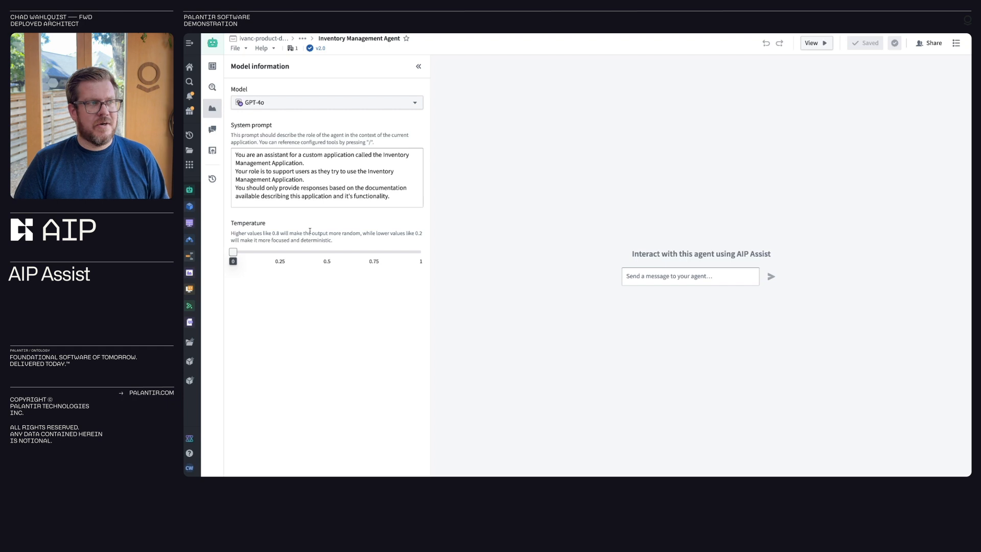
pyautogui.click(213, 144)
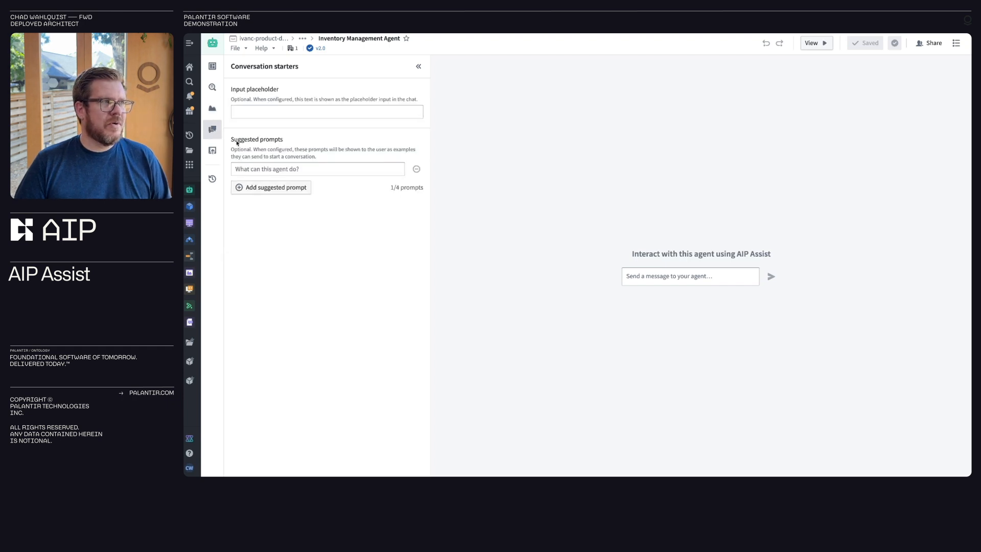
pyautogui.moveTo(346, 131)
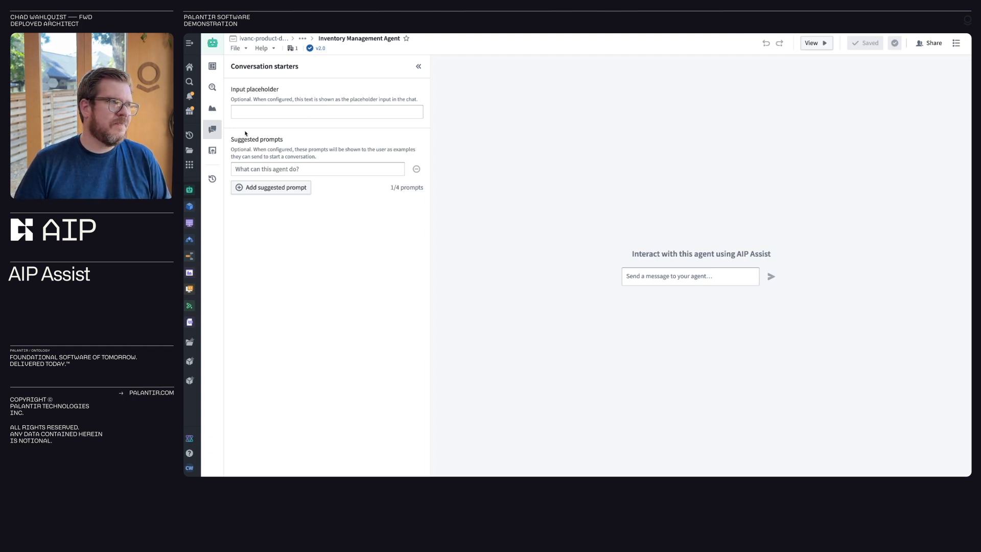
# Show the Usage page listing AIP Assist as the agent's only connected application
pyautogui.click(213, 150)
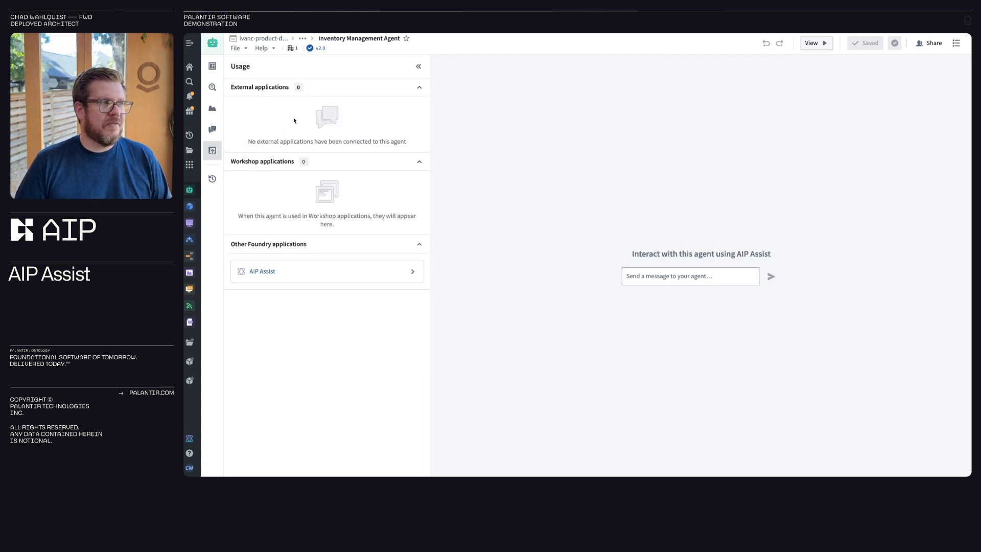
pyautogui.moveTo(461, 119)
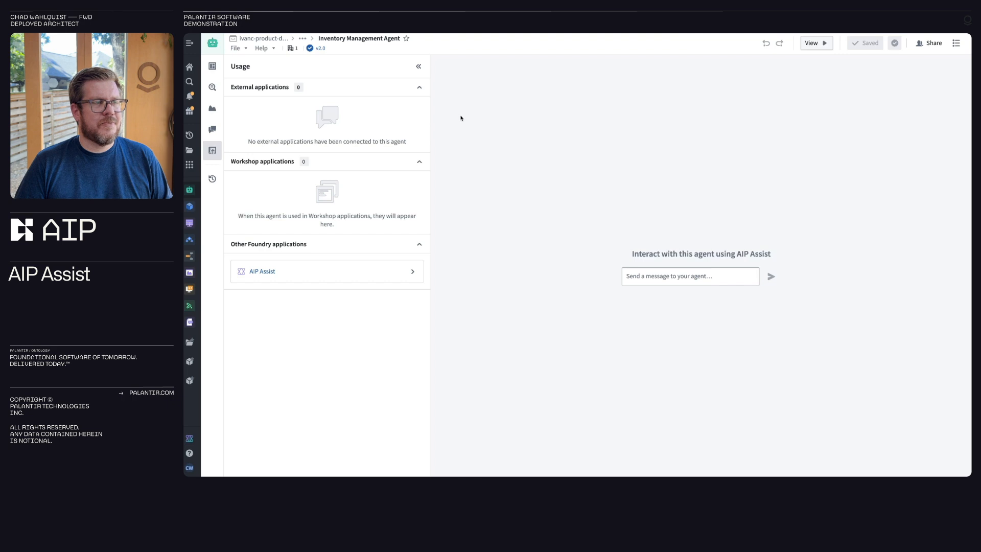
pyautogui.moveTo(592, 86)
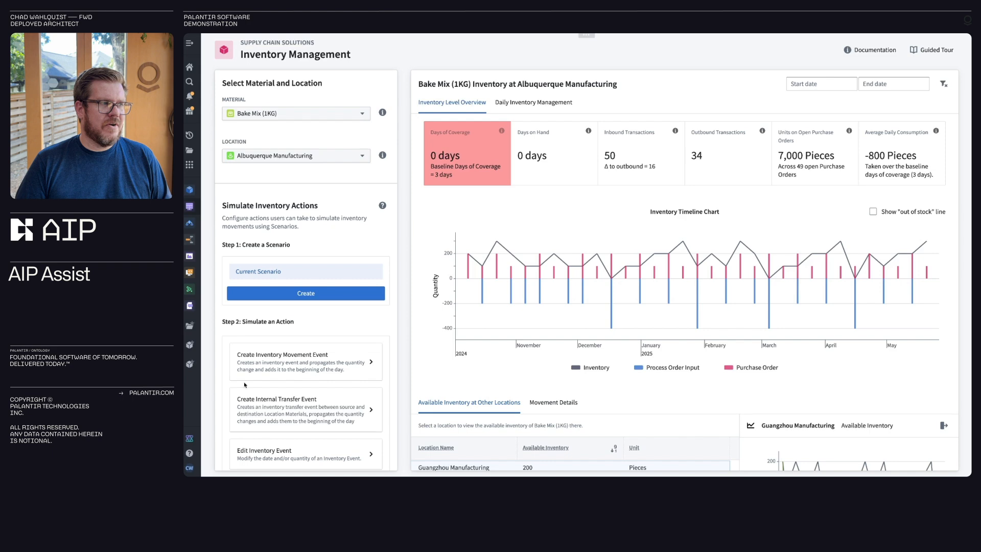
# Switch the AIP Assist mode selector to the Inventory Management Agent
pyautogui.click(190, 438)
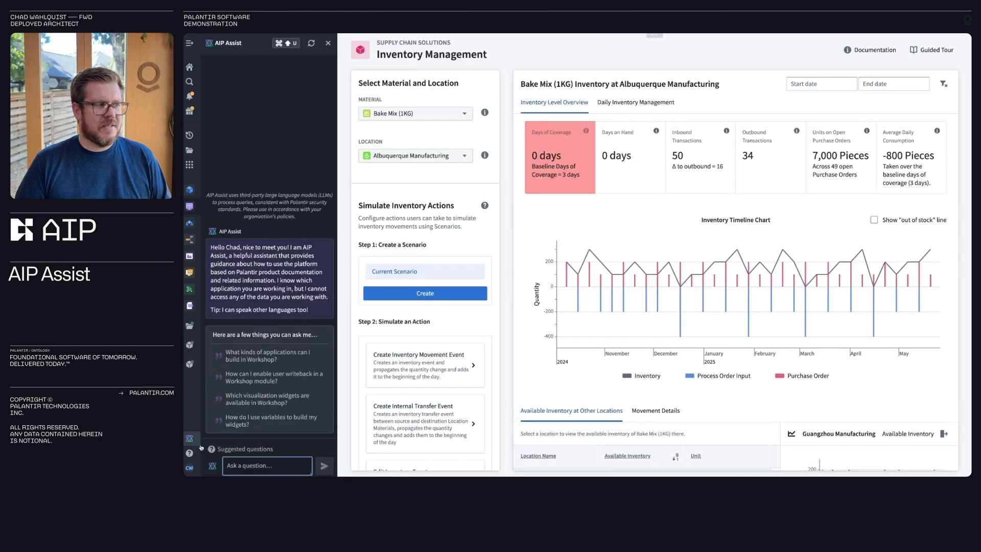
pyautogui.click(211, 466)
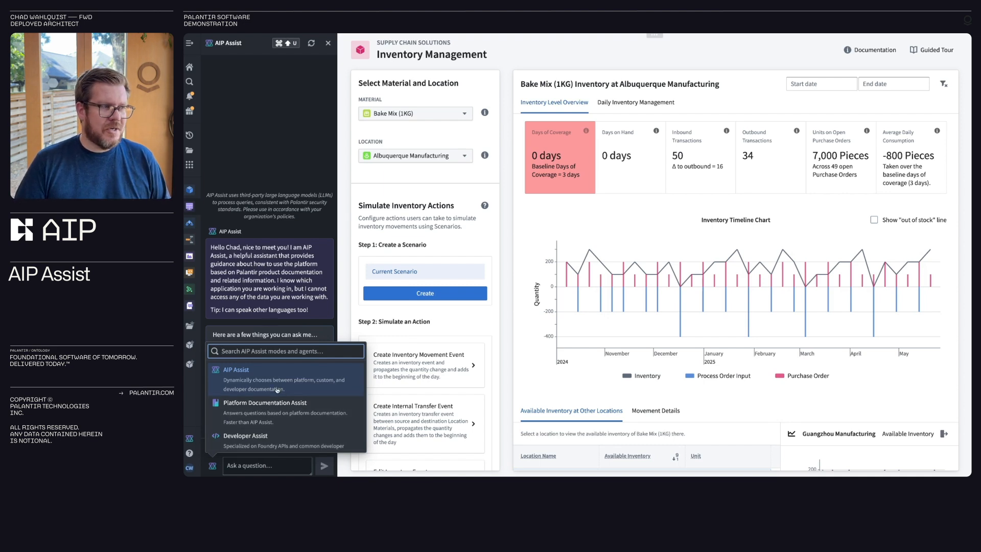
pyautogui.scroll(-3)
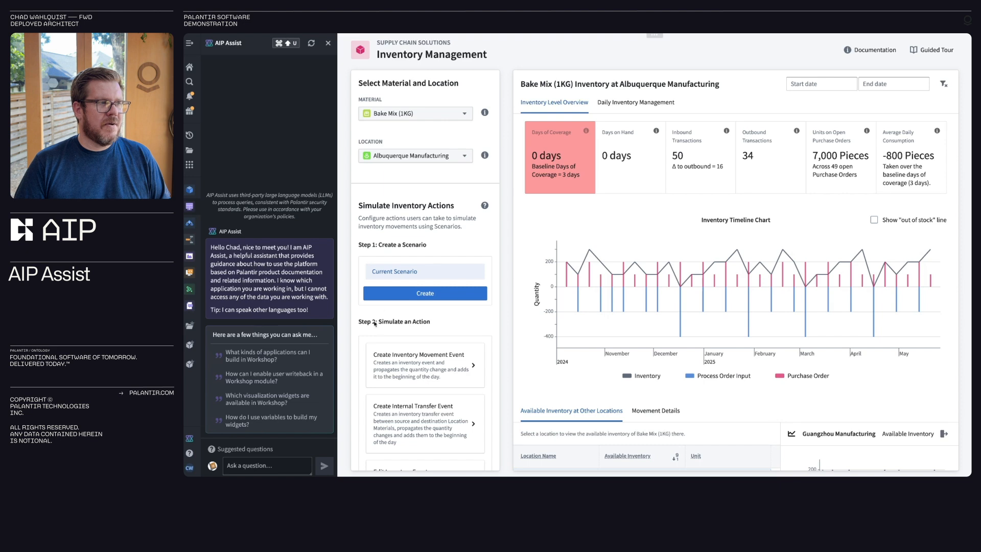
# Ask the agent "What is a movement type config" and send it
pyautogui.write('What is a movement type config')
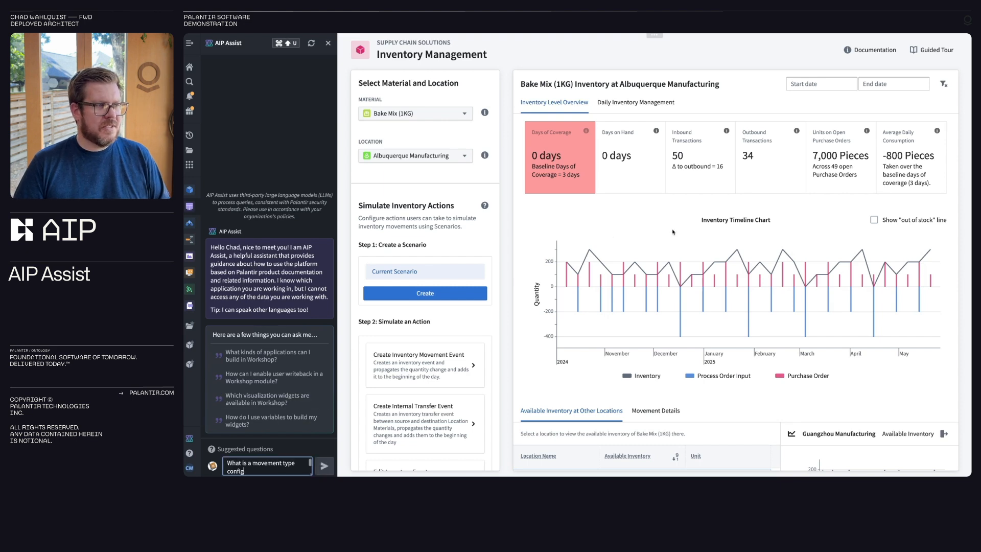
pyautogui.click(324, 465)
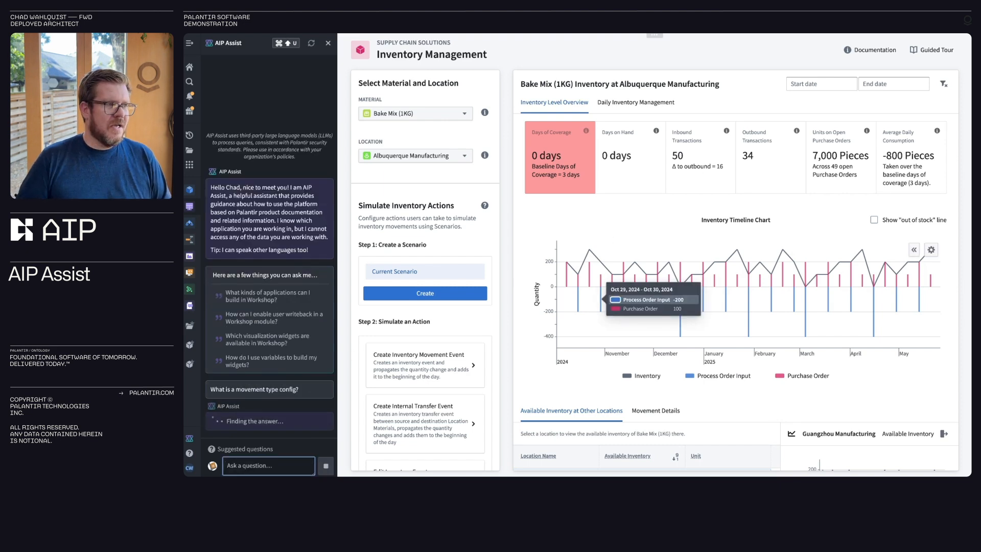